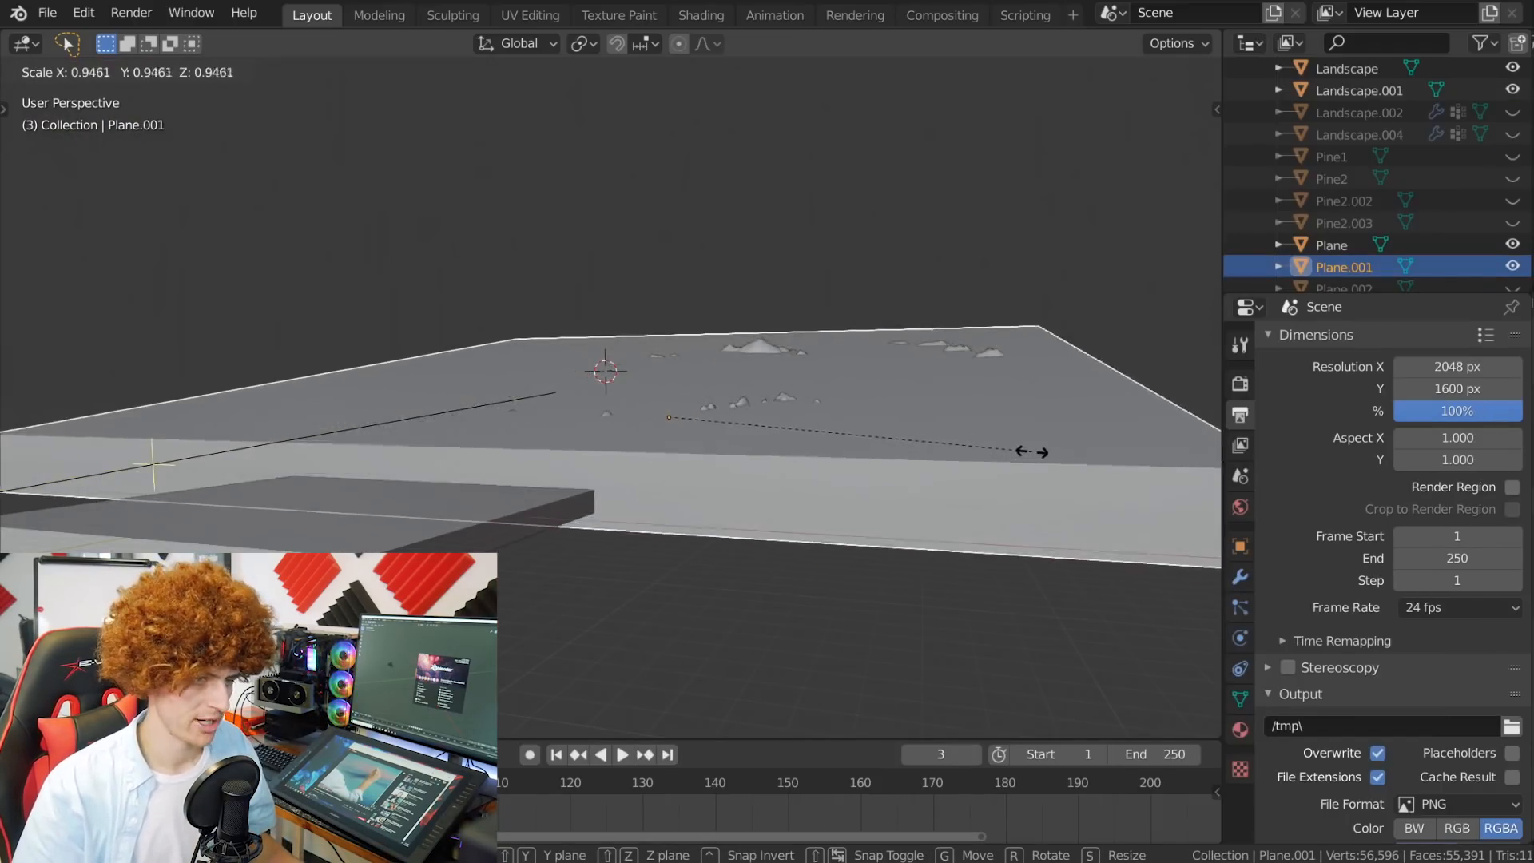
# Step: Confirm the smaller box scale, pick the Principled Volume colour, and preview it in Rendered shading
pyautogui.click(663, 446)
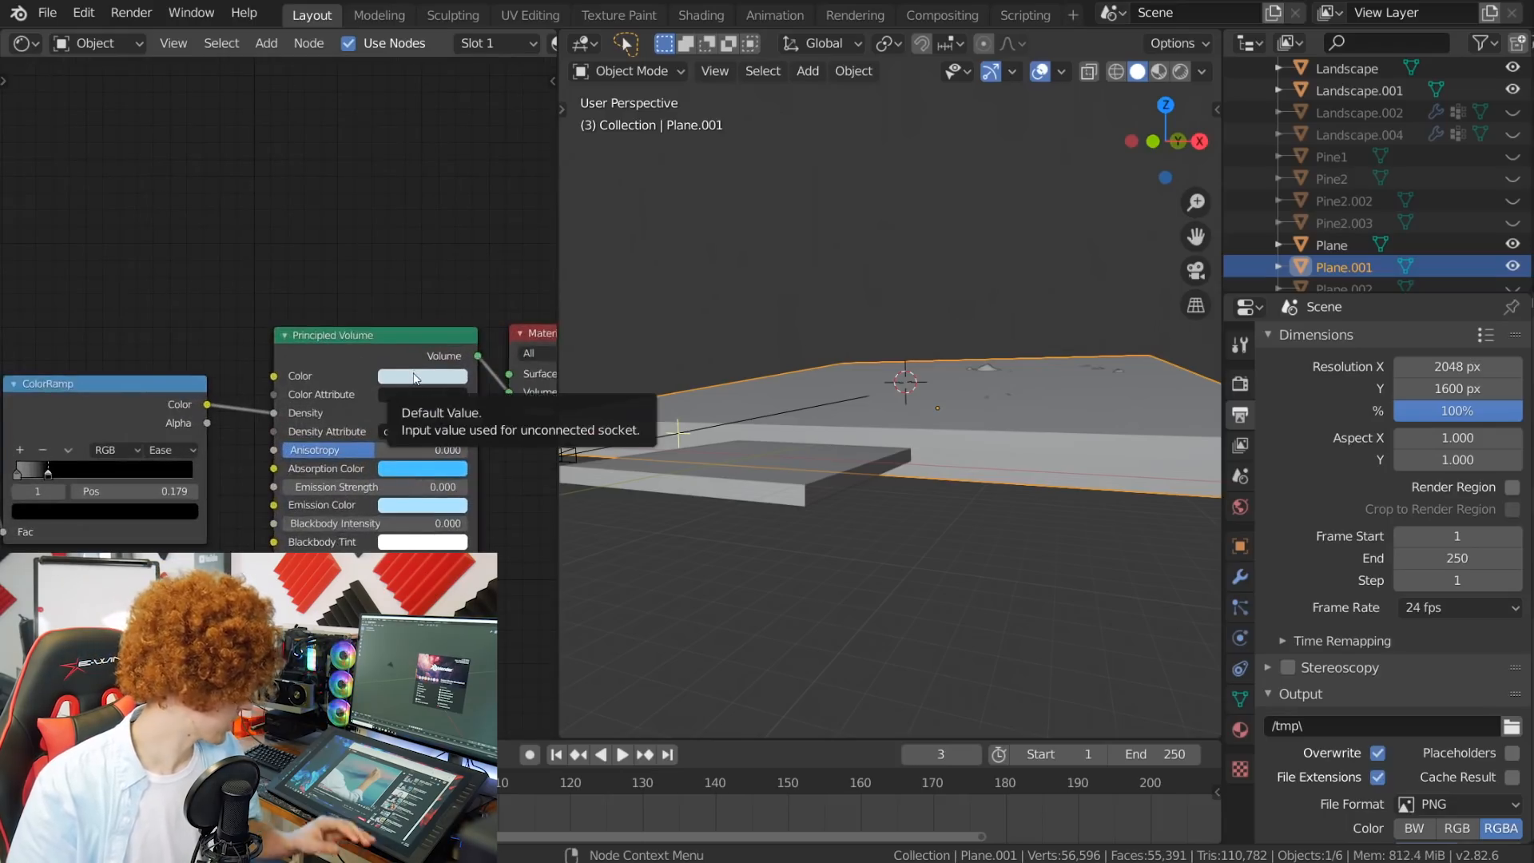
pyautogui.click(422, 375)
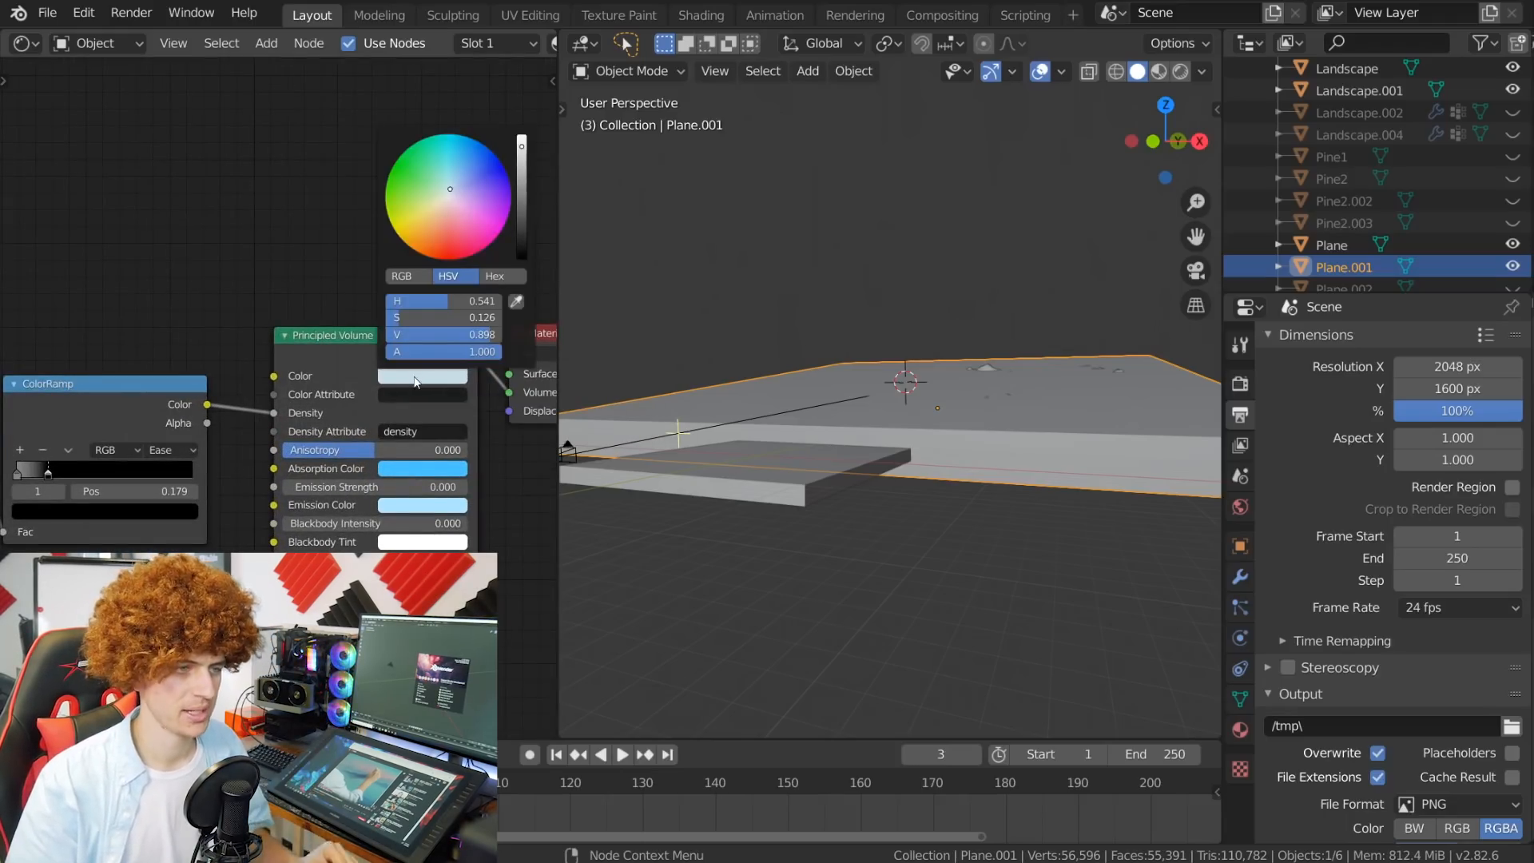
pyautogui.click(1179, 71)
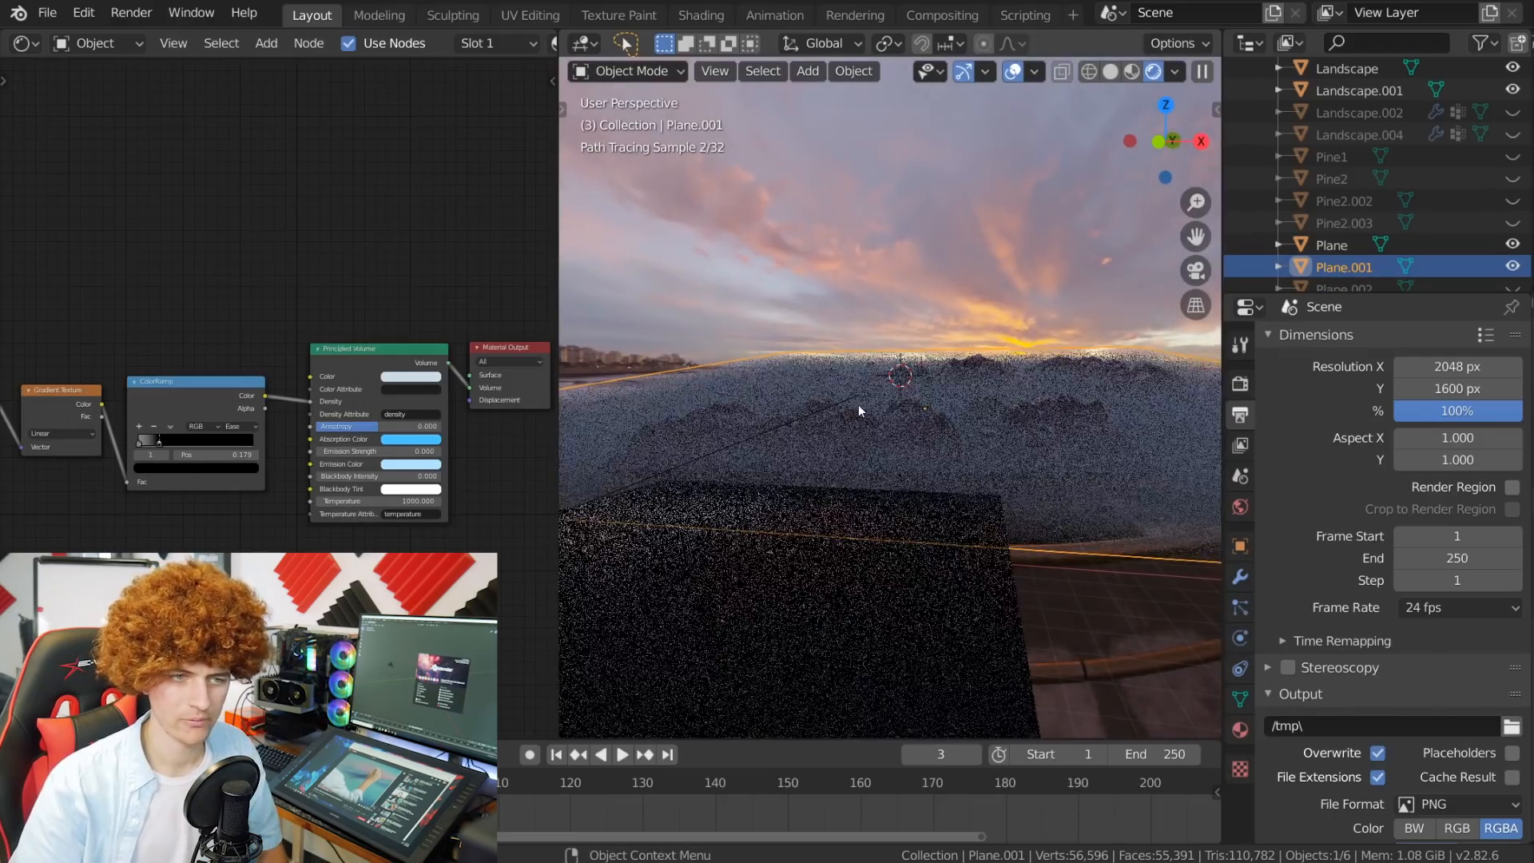